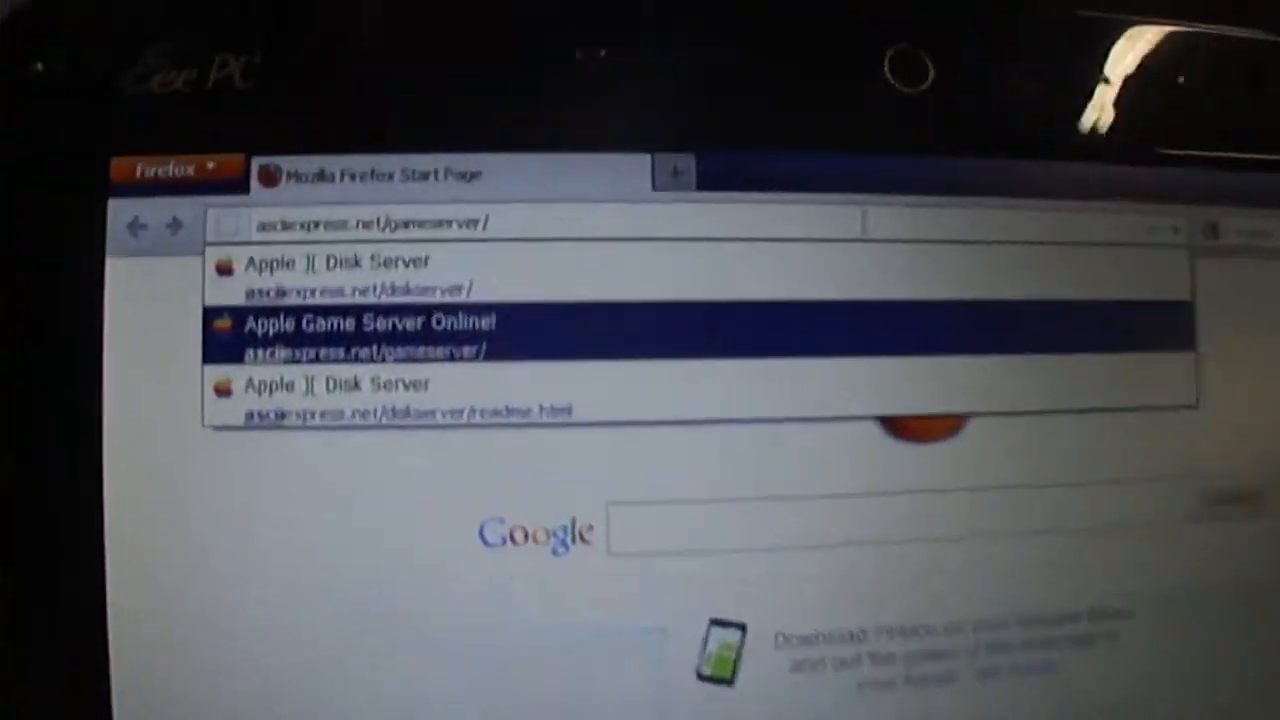
Choose the Apple Game Server Online suggestion for asciiexpress.net/gameserver
{"action": "left_click", "coordinate": [370, 333]}
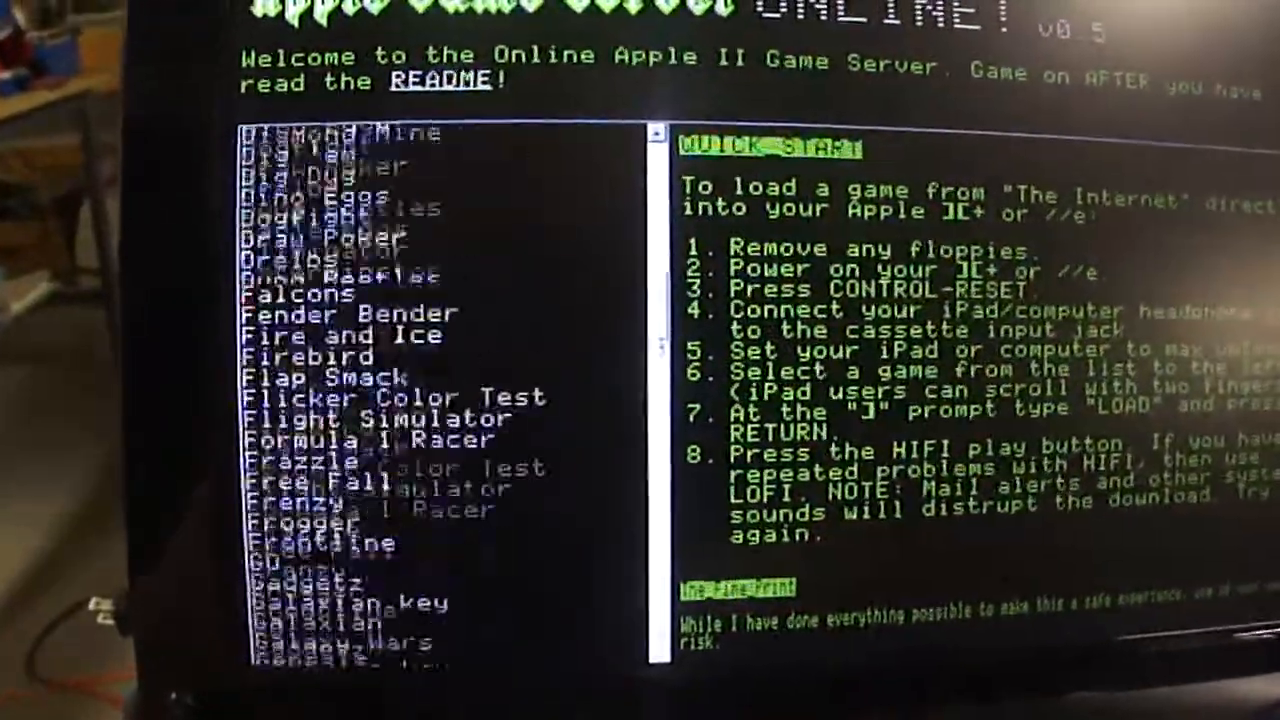
Scroll the Apple II game list past the M and N titles to reach Pitfall II
{"action": "scroll", "scroll_direction": "down", "scroll_amount": 3}
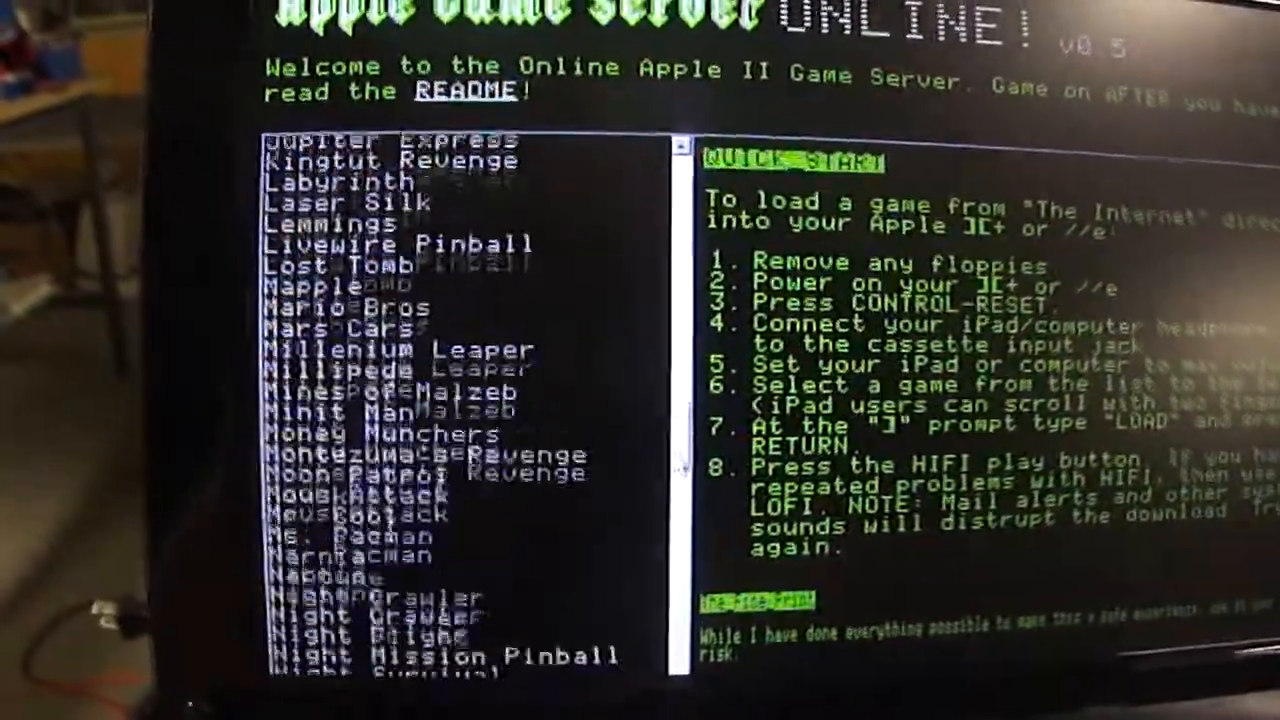
{"action": "scroll", "scroll_direction": "down", "scroll_amount": 3}
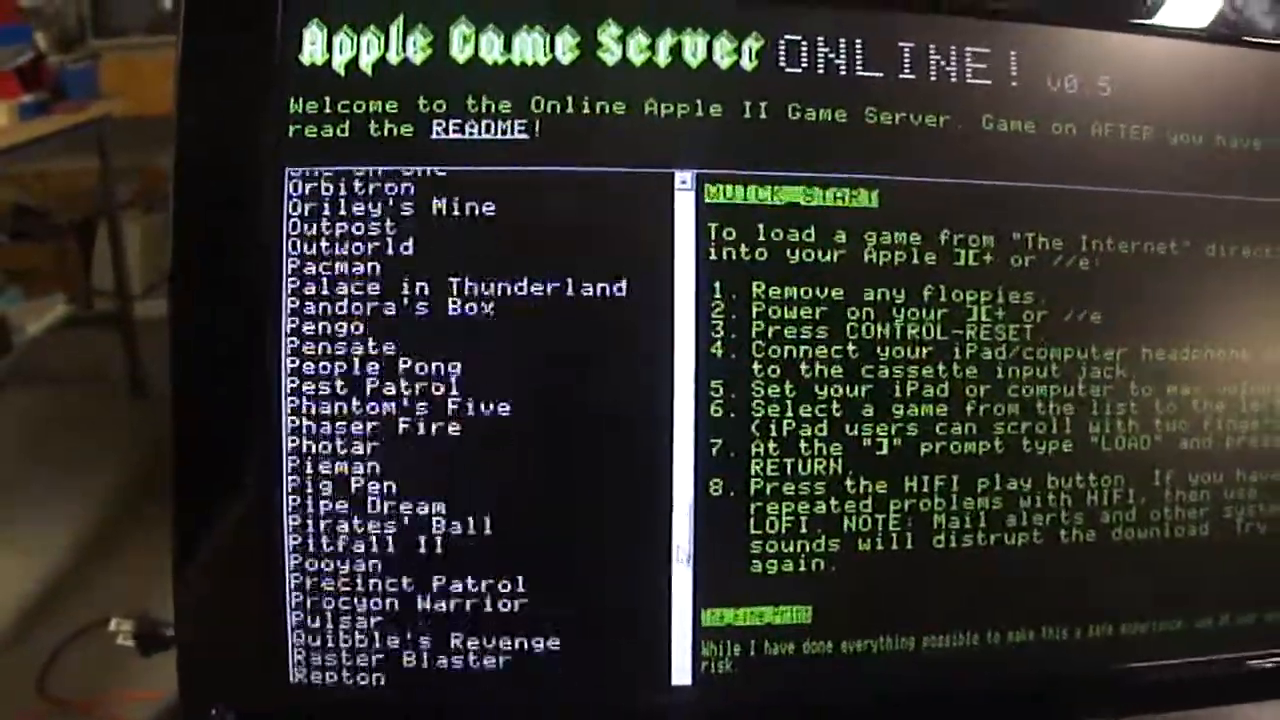